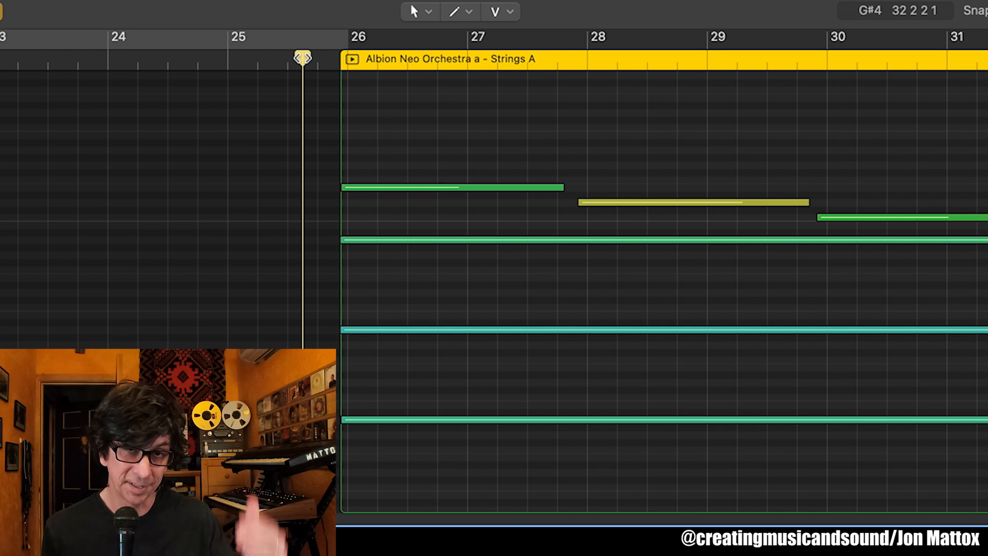
mouse_move(302, 58)
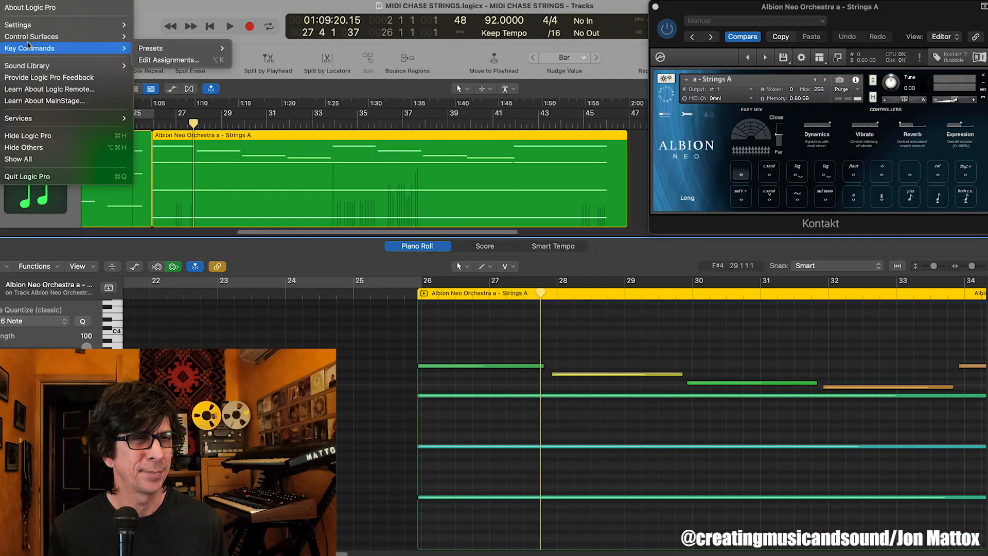
Step: Open the project's MIDI settings from the File menu, landing on the General page
left_click(18, 24)
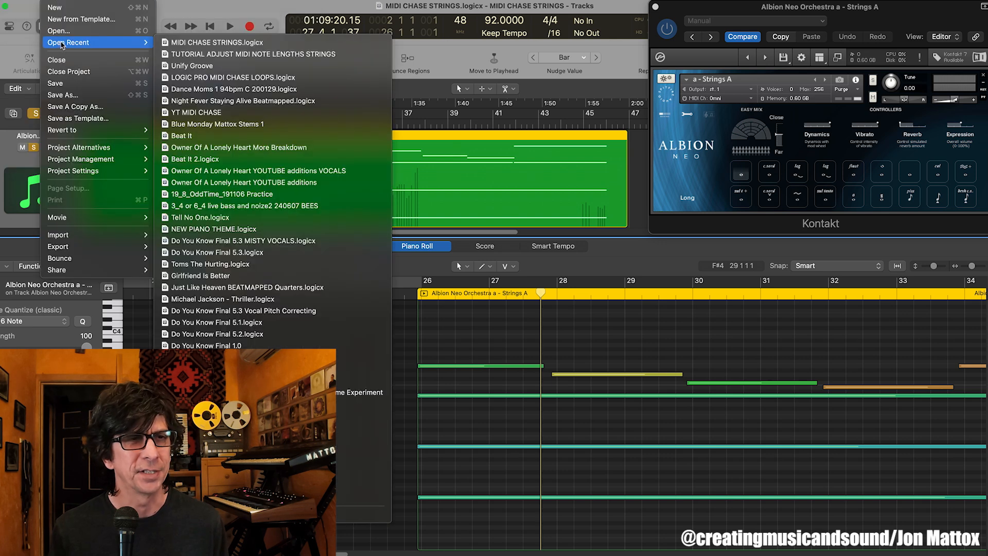
left_click(80, 171)
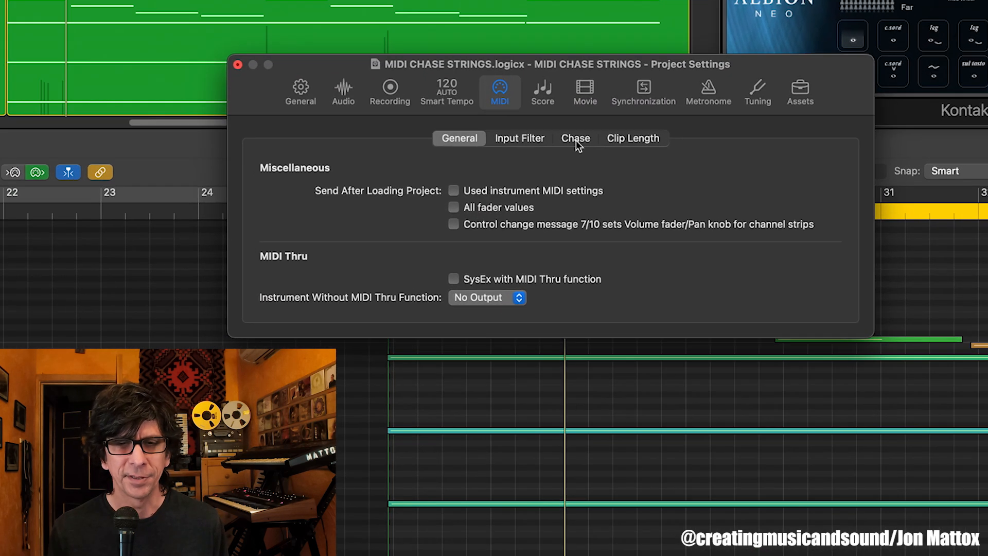
Step: Enable Notes chasing on the Chase page and close the Project Settings window
left_click(574, 138)
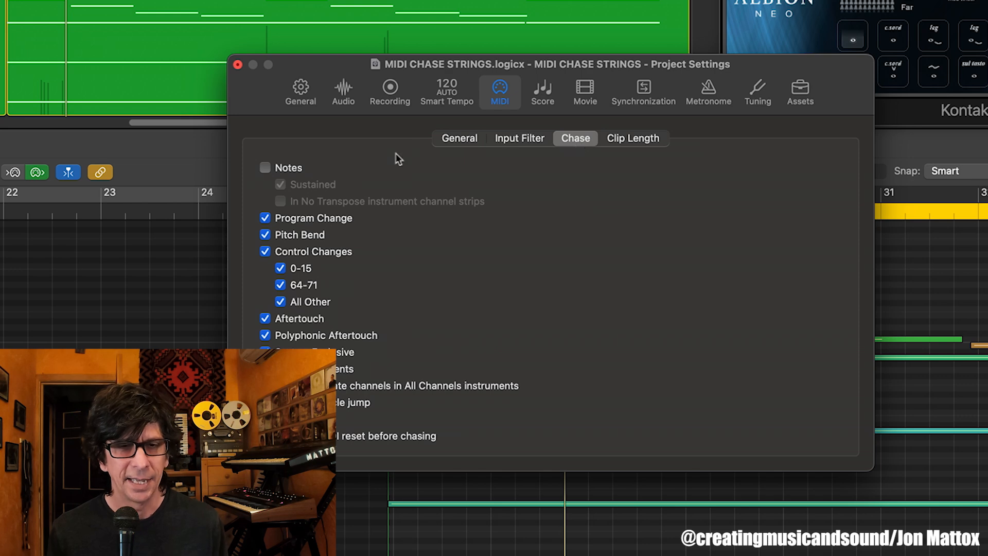
mouse_move(339, 160)
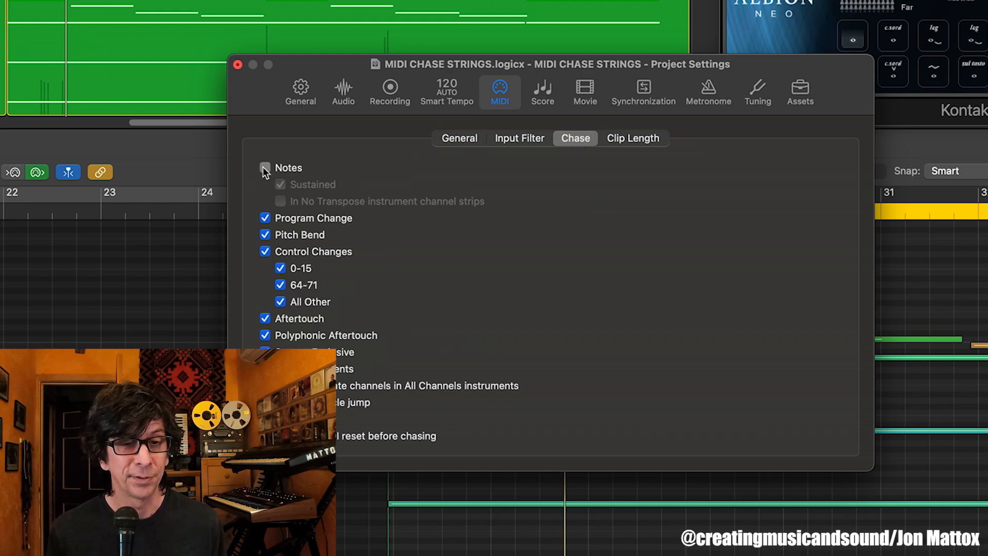
left_click(264, 167)
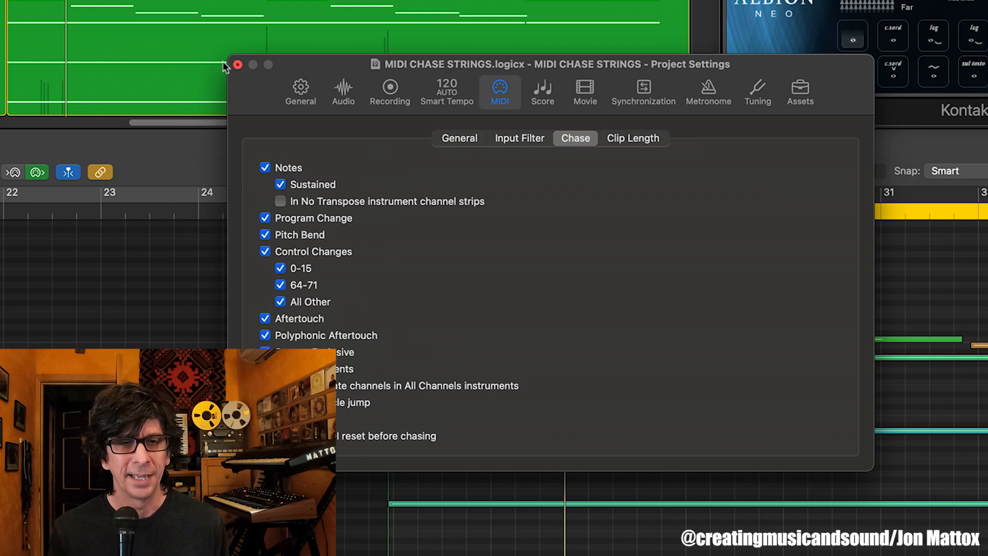
left_click(237, 64)
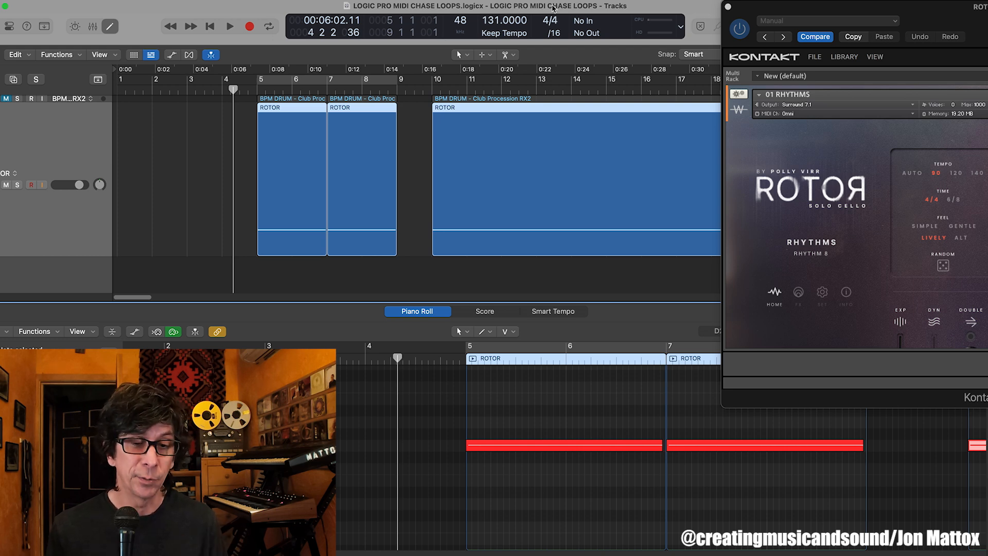
left_click(230, 26)
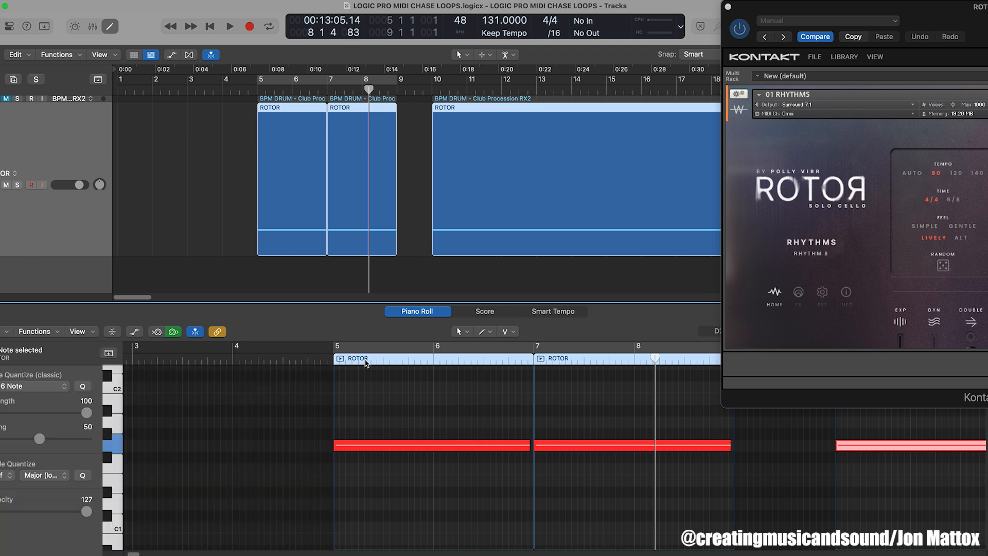
left_click(228, 26)
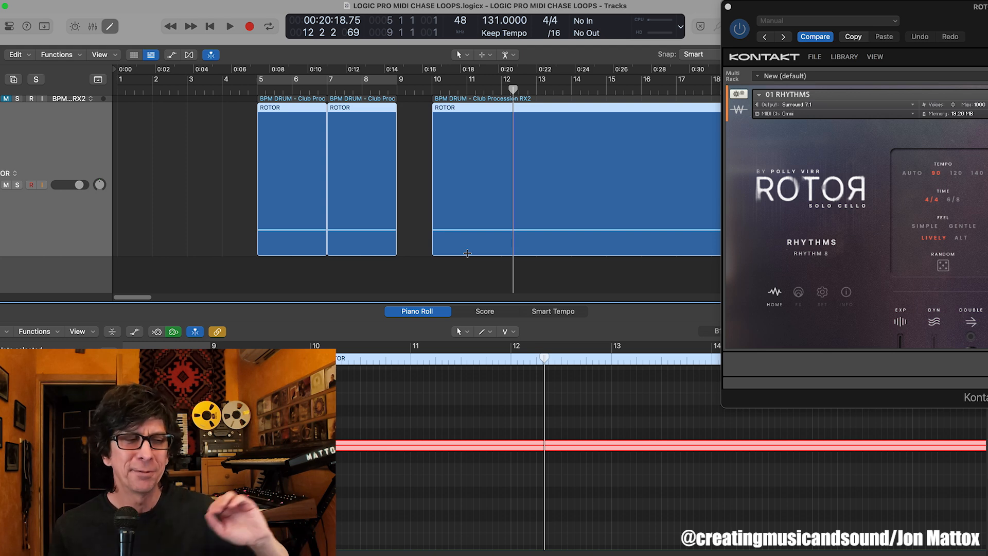
Step: Open the Unify plug-in on the BPM Drum Club Procession RX2 track and play from bar 11
left_click(230, 25)
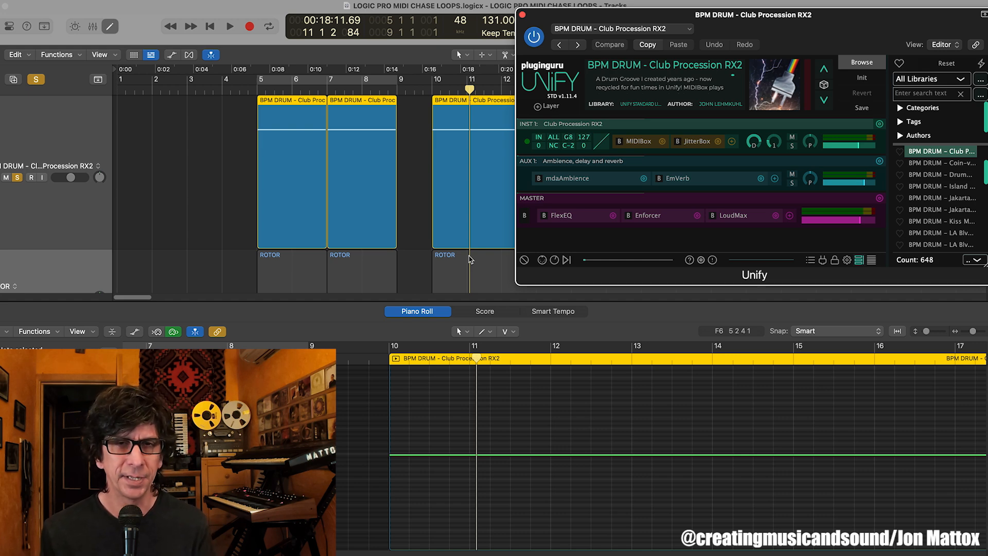
left_click(229, 26)
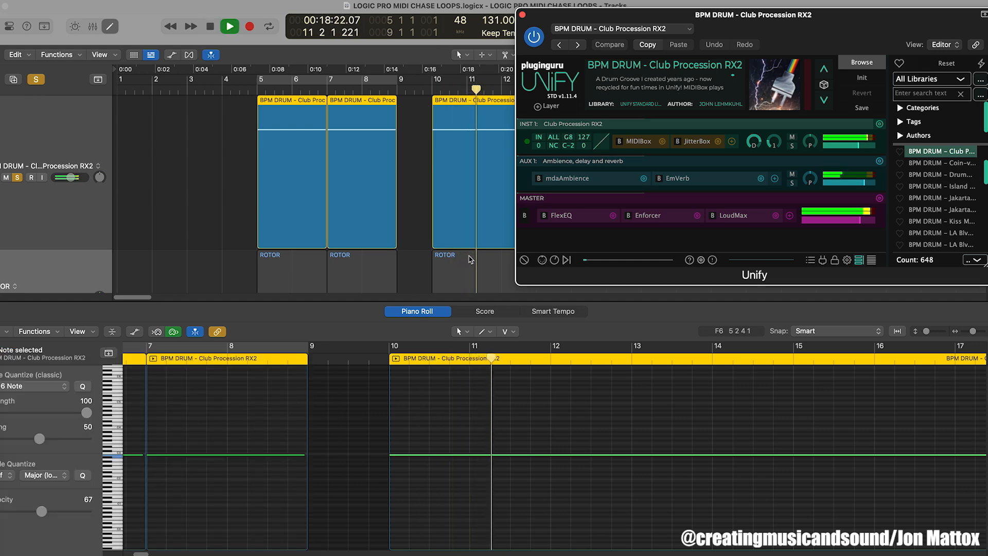